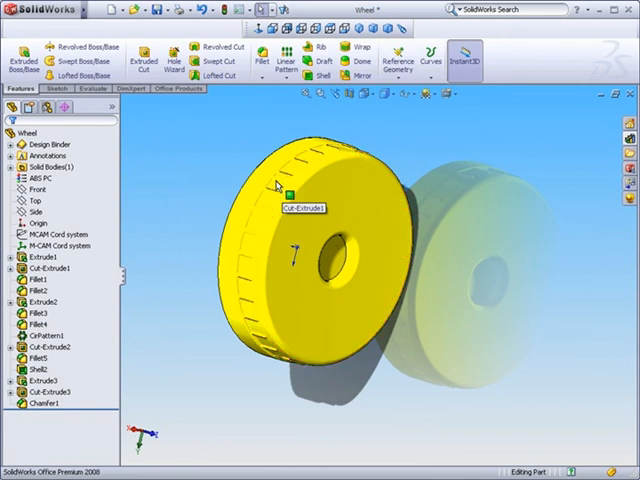
mouse_move(262, 218)
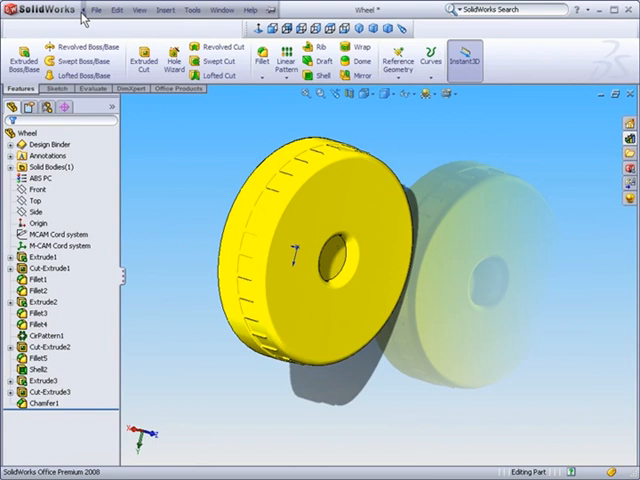
Tile the open documents horizontally and accept the rebuild of the dump truck assembly
click(210, 10)
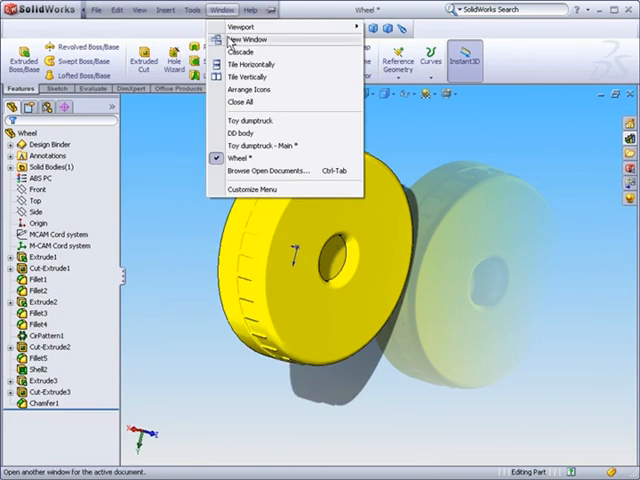
click(252, 64)
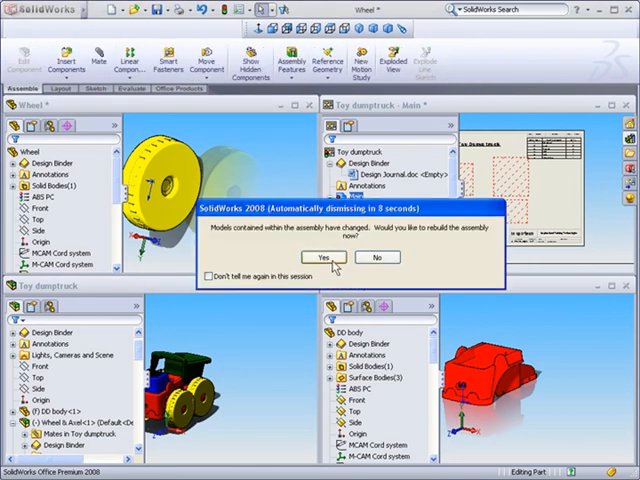
click(320, 256)
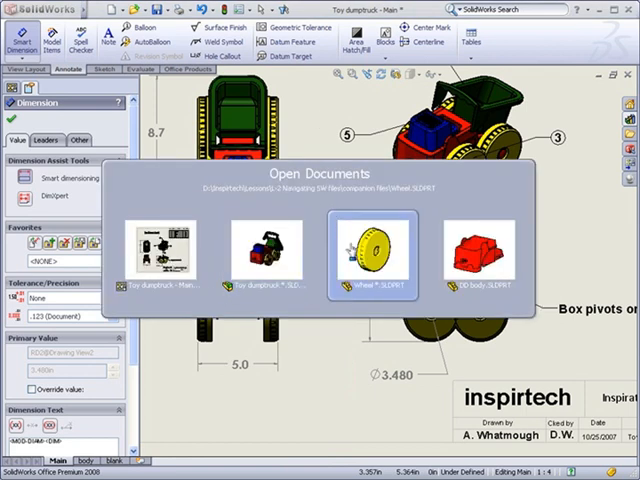
Return to the Toy Dump truck drawing from the Open Documents switcher
double_click(376, 248)
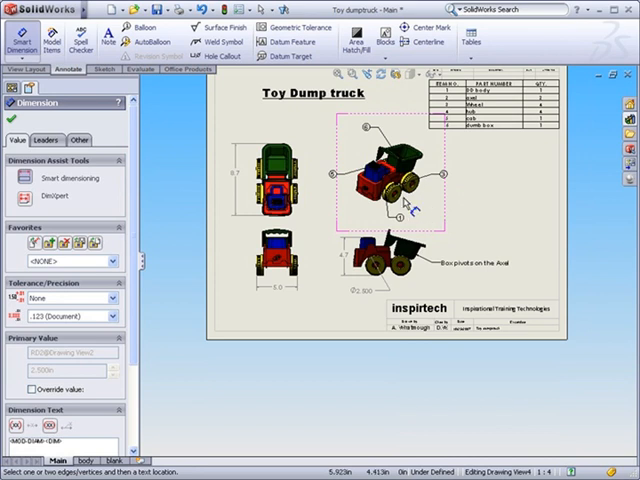
mouse_move(392, 196)
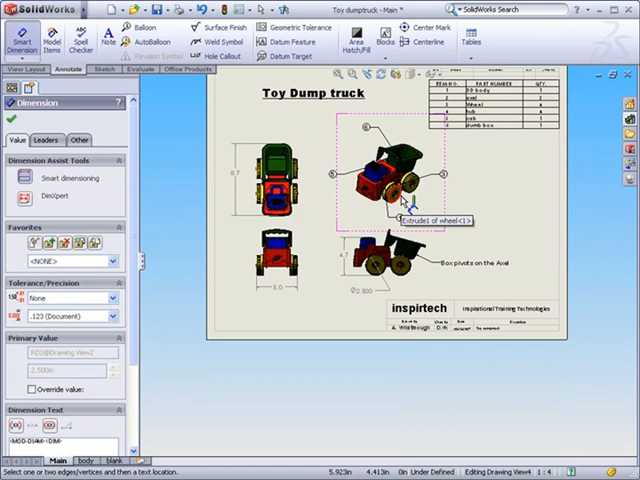